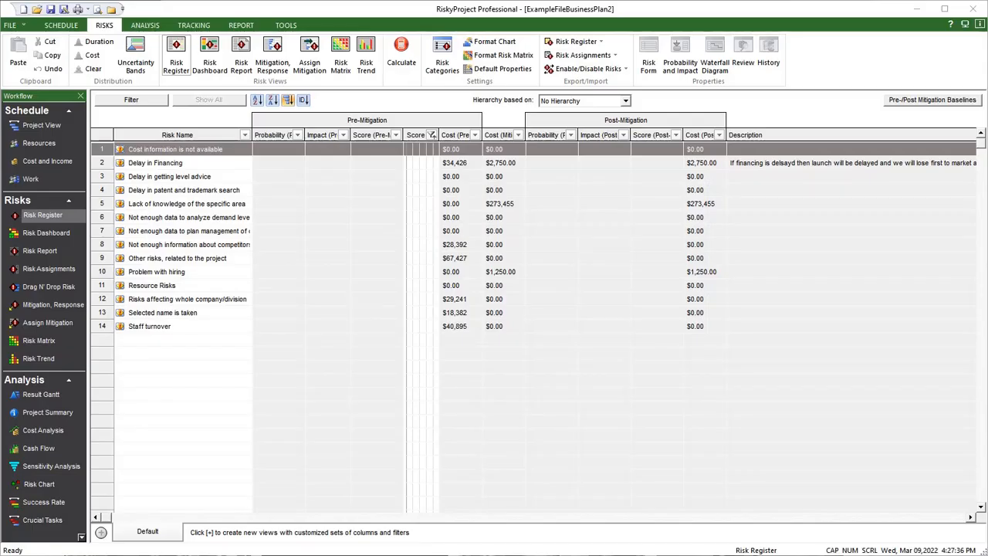
{"action": "mouse_move", "coordinate": [45, 219]}
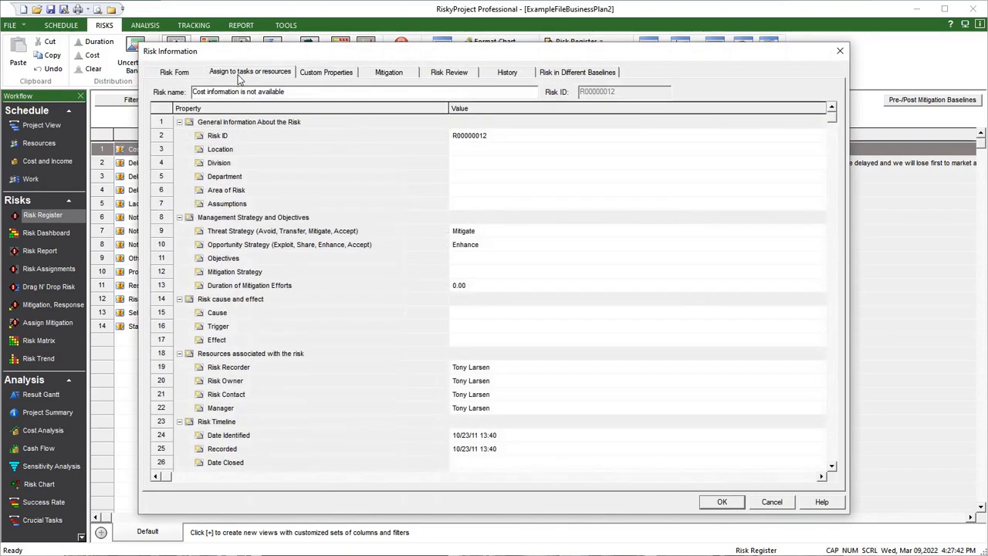
Check the risk's custom properties, then show the monthly low/medium/critical Risk Trend chart.
{"action": "left_click", "coordinate": [326, 72]}
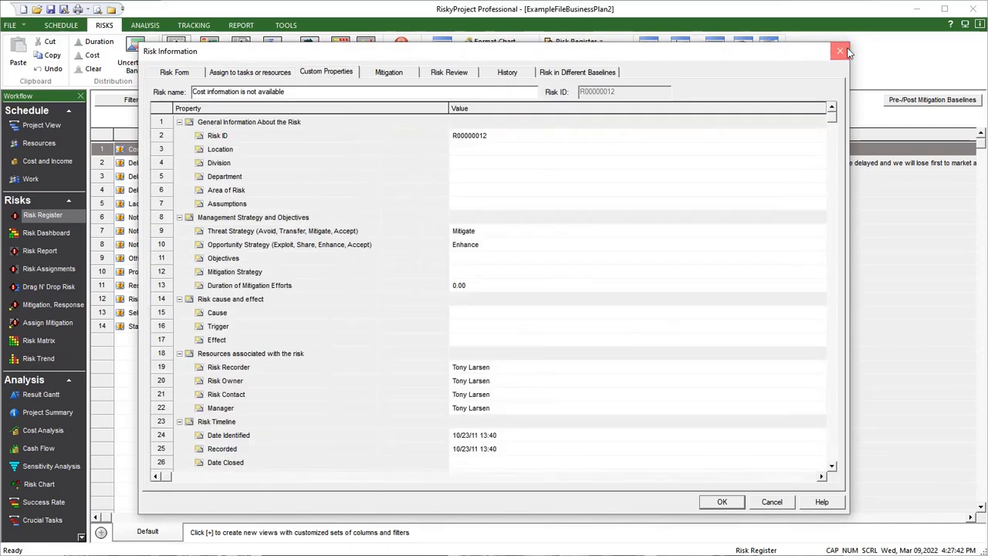
{"action": "left_click", "coordinate": [840, 51]}
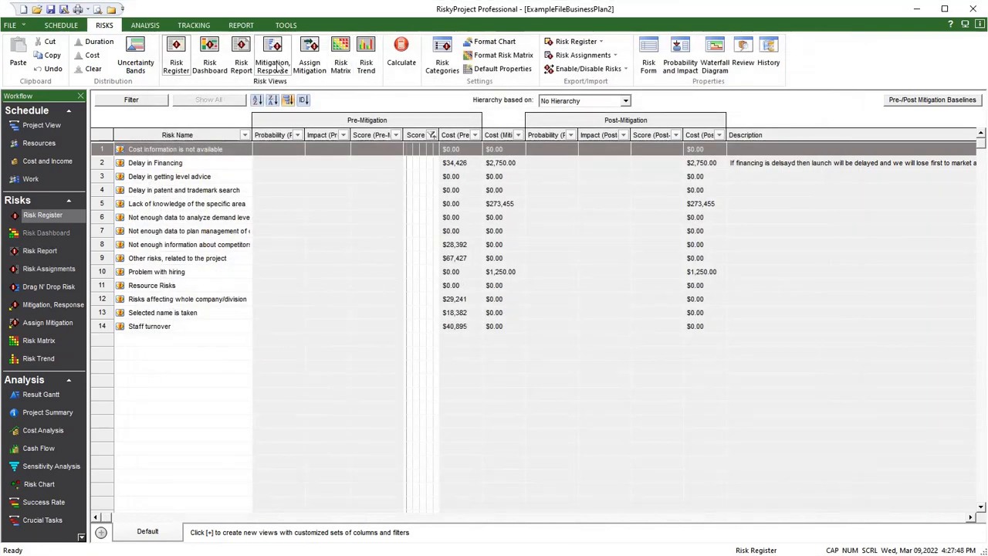
{"action": "left_click", "coordinate": [341, 58]}
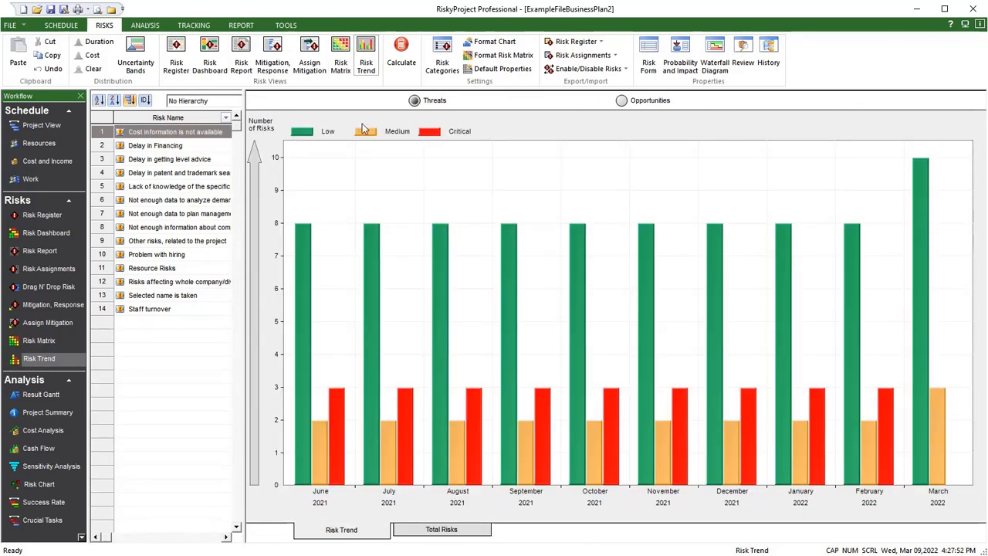
{"action": "mouse_move", "coordinate": [494, 456]}
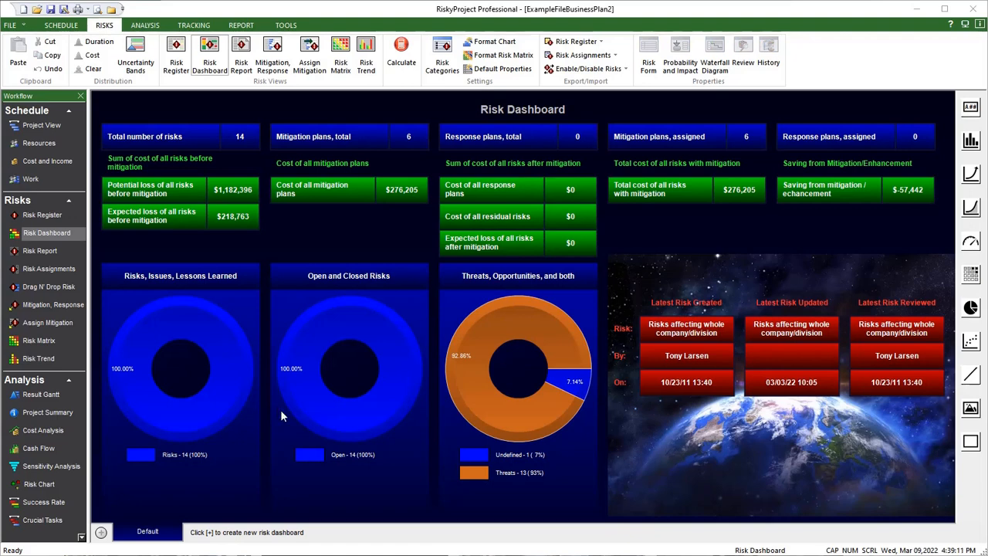
{"action": "mouse_move", "coordinate": [178, 92]}
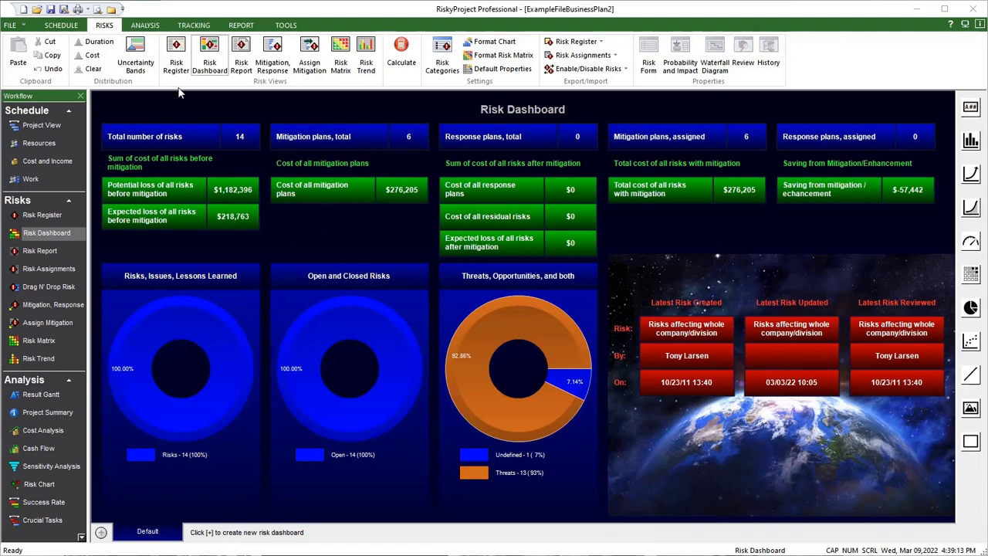
{"action": "mouse_move", "coordinate": [209, 58]}
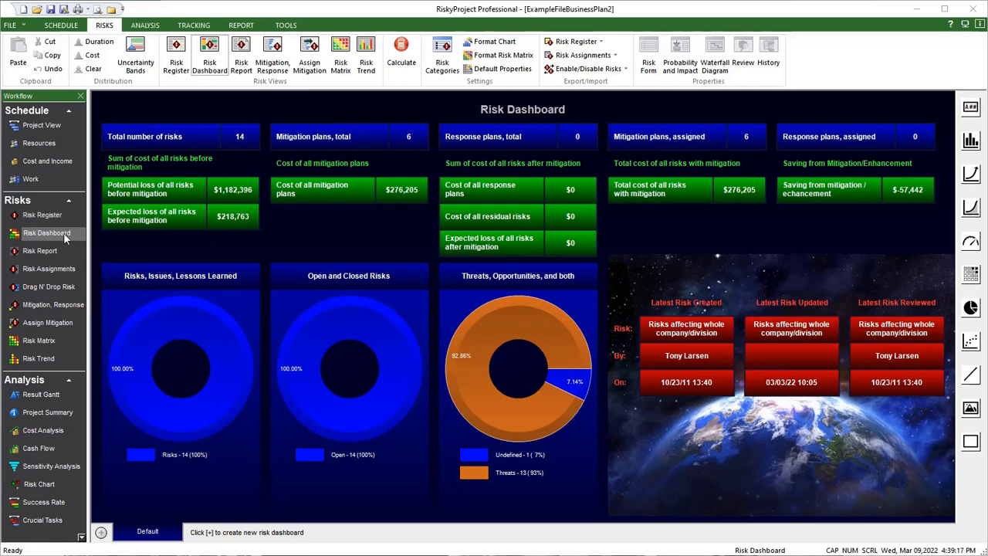
{"action": "mouse_move", "coordinate": [287, 257]}
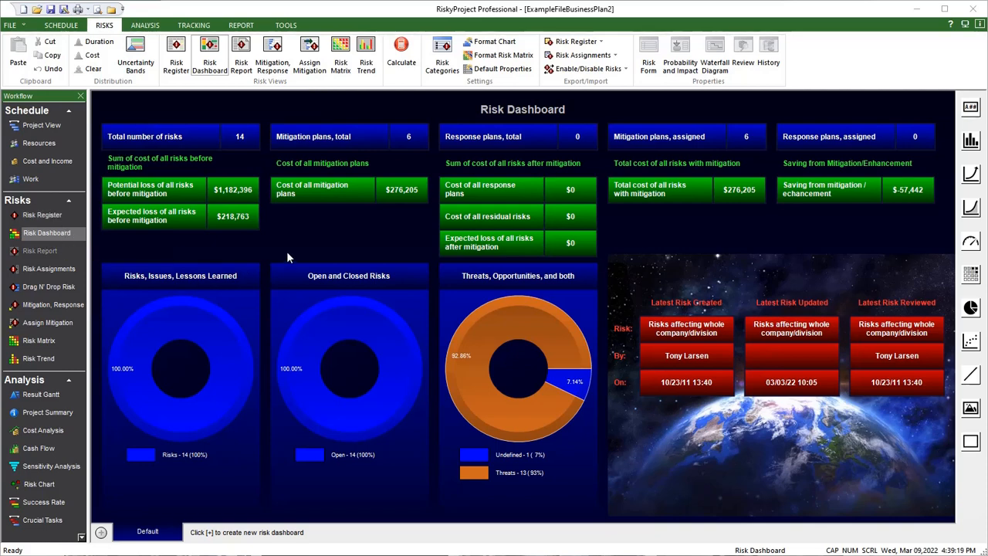
{"action": "mouse_move", "coordinate": [739, 231]}
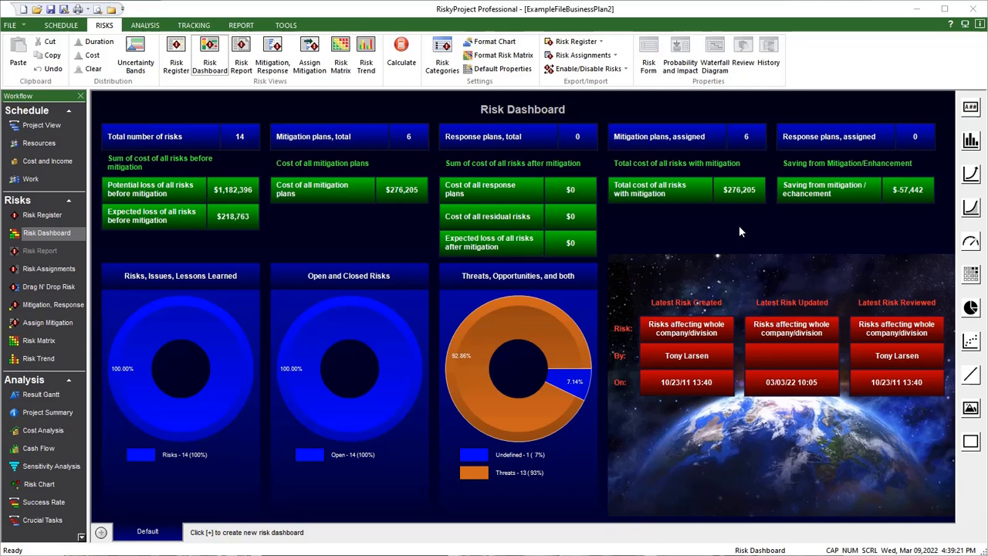
{"action": "mouse_move", "coordinate": [868, 151]}
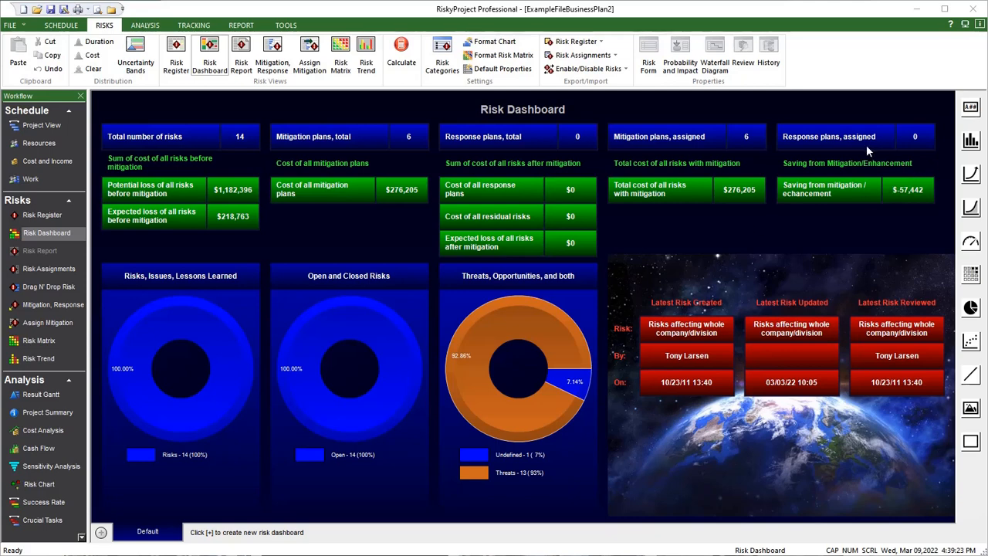
{"action": "mouse_move", "coordinate": [884, 213]}
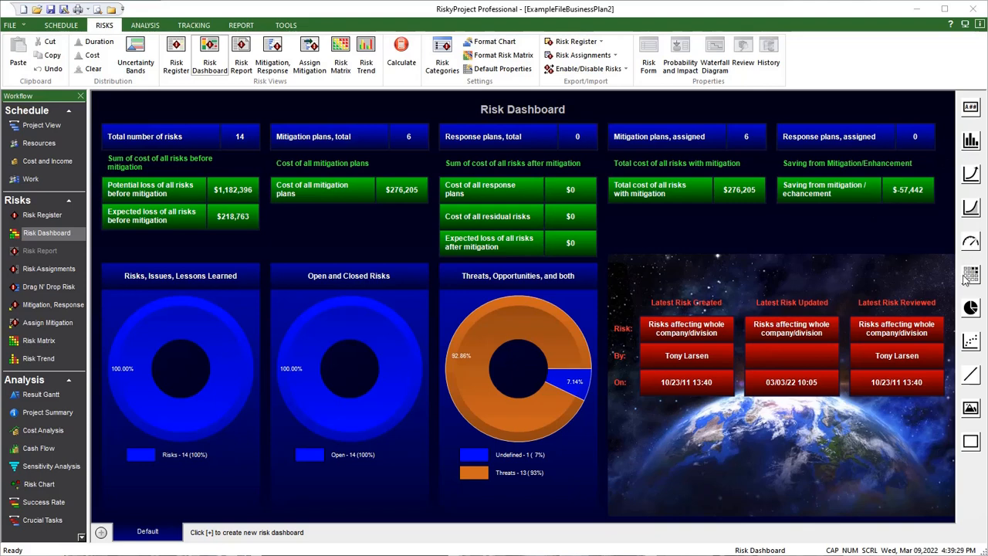
{"action": "mouse_move", "coordinate": [970, 307]}
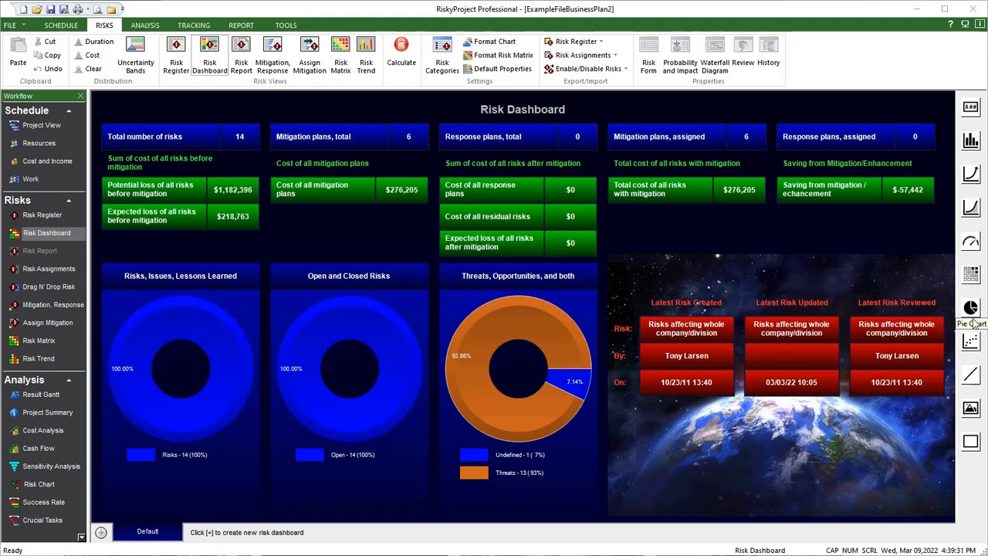
{"action": "mouse_move", "coordinate": [959, 399]}
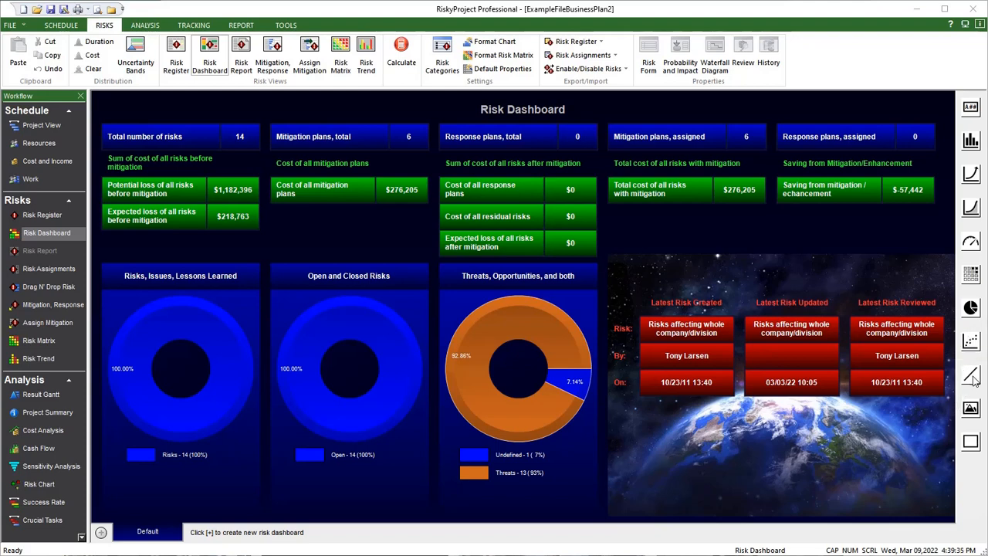
{"action": "mouse_move", "coordinate": [249, 152]}
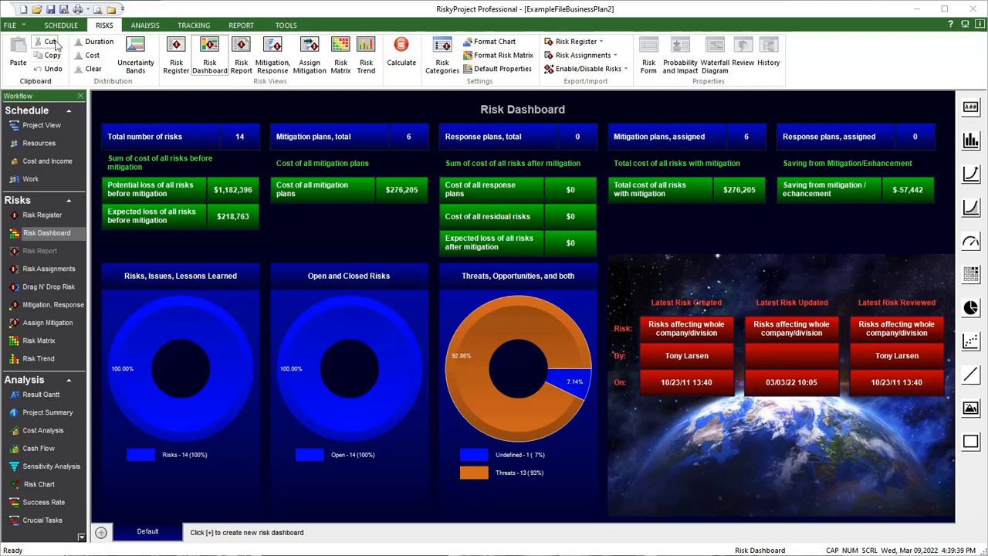
Switch from the Risk Dashboard back to the Project View Gantt schedule.
{"action": "left_click", "coordinate": [10, 24]}
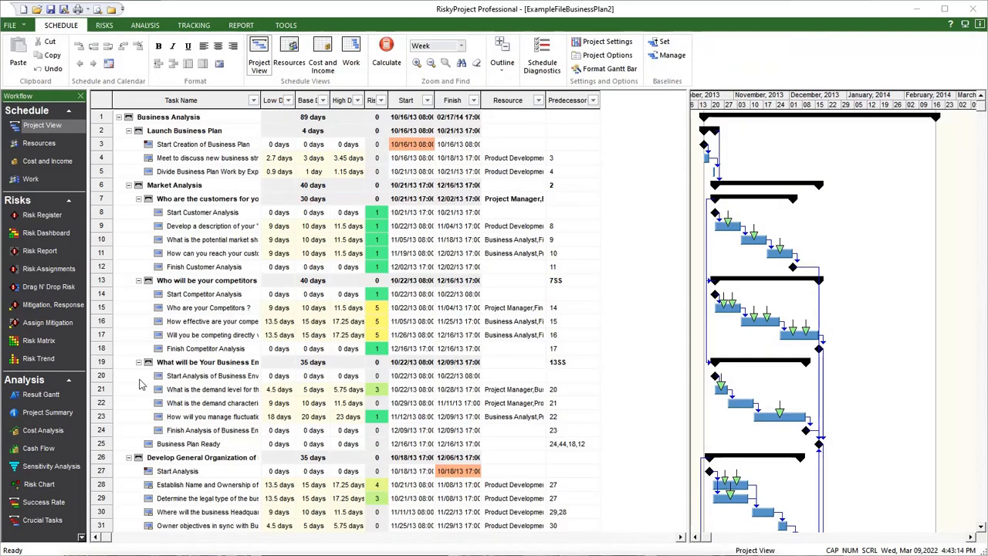
{"action": "mouse_move", "coordinate": [241, 24]}
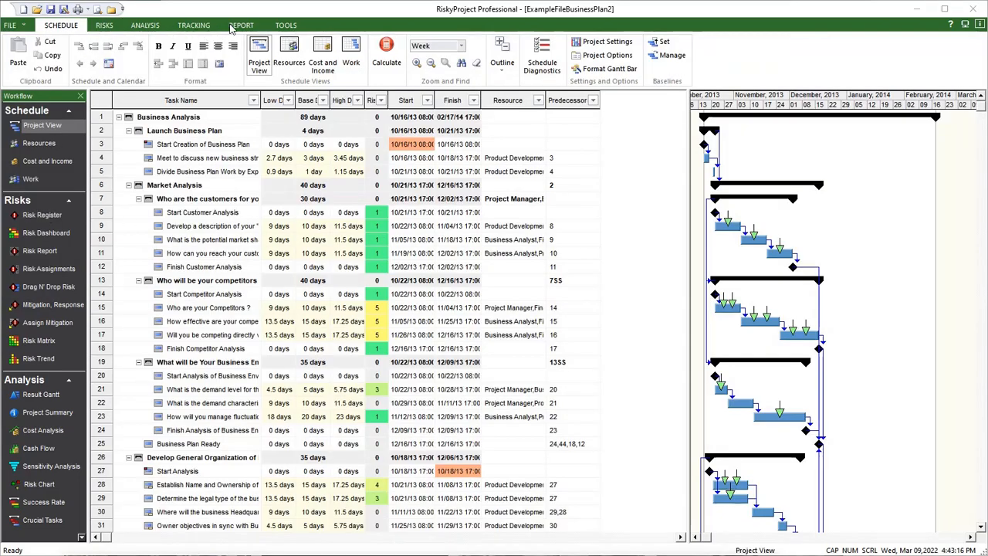
Bring up the Report ribbon commands over the Project View schedule.
{"action": "left_click", "coordinate": [241, 24]}
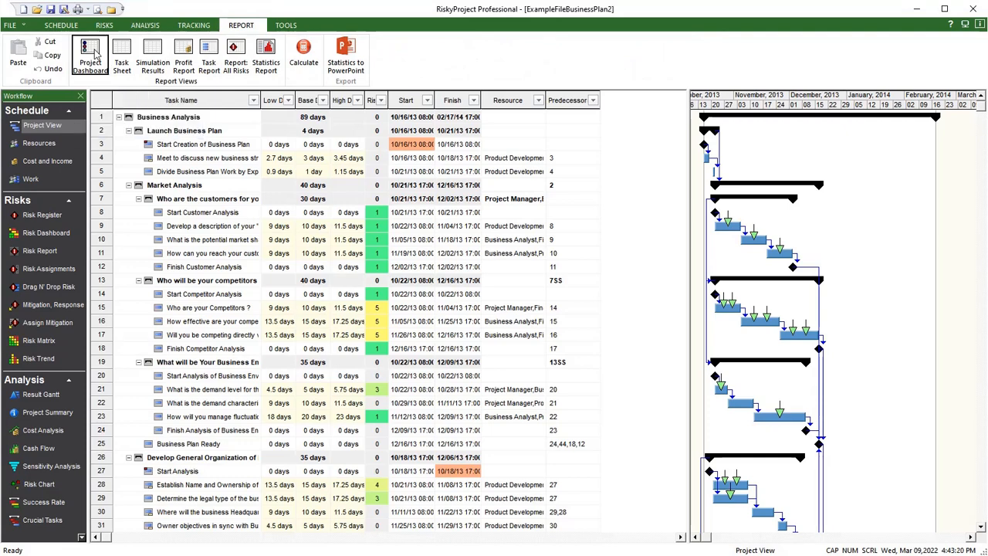
Review the Project Dashboard's cost and duration gauges, crucial tasks and critical risks.
{"action": "left_click", "coordinate": [89, 54]}
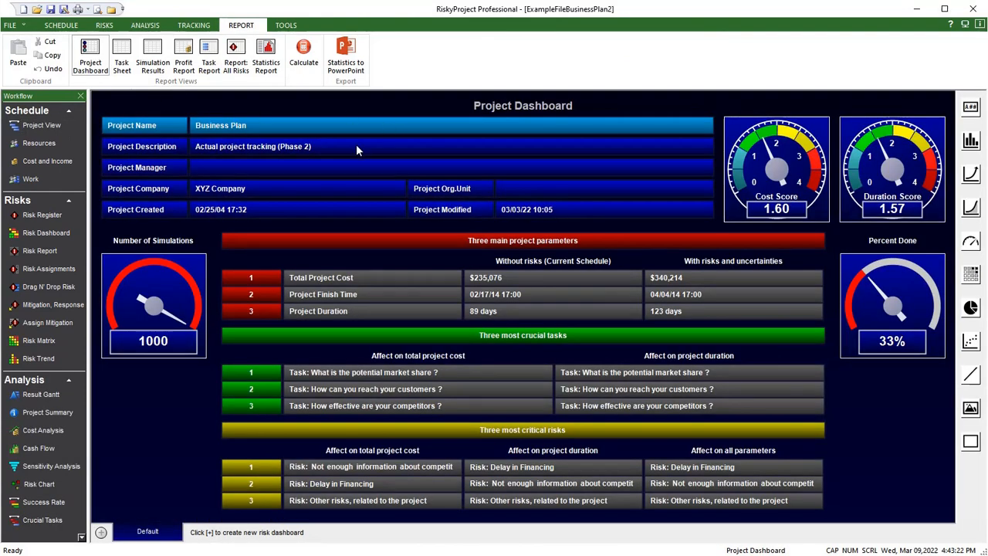
{"action": "mouse_move", "coordinate": [781, 174]}
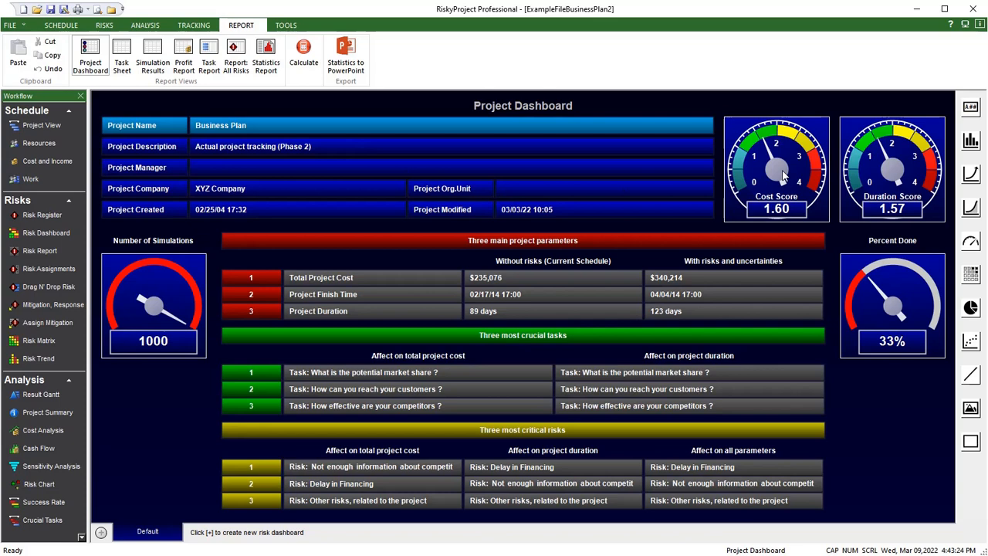
{"action": "mouse_move", "coordinate": [698, 259]}
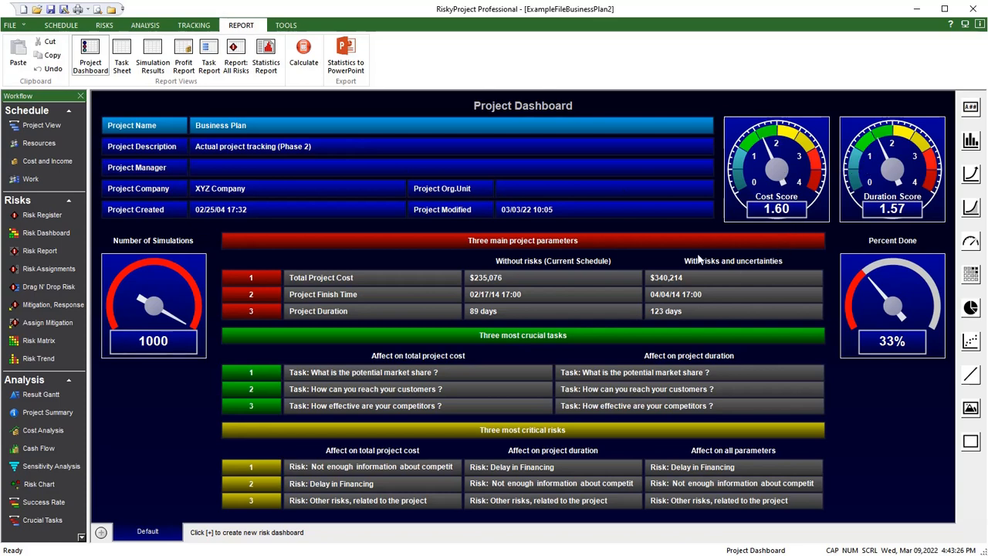
{"action": "mouse_move", "coordinate": [583, 332]}
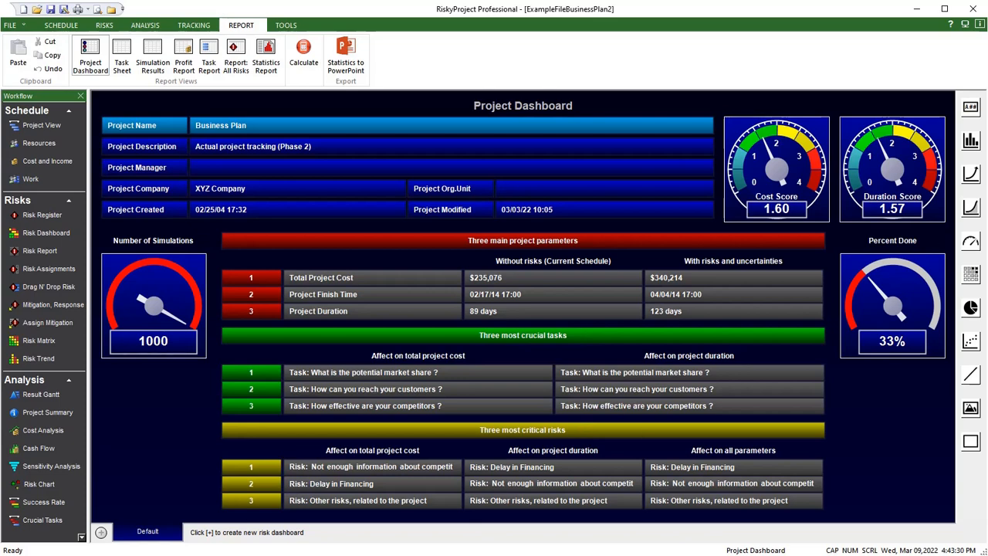
{"action": "mouse_move", "coordinate": [970, 145]}
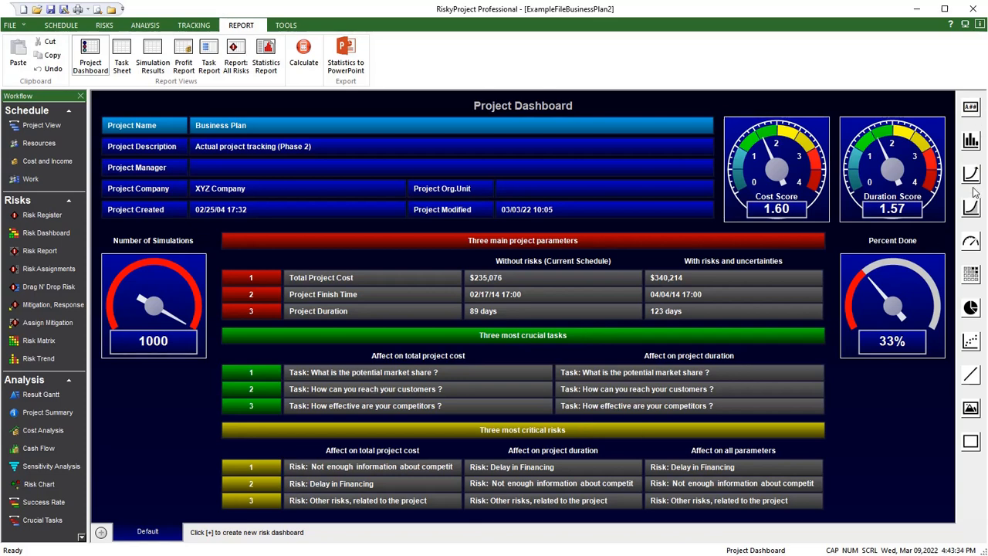
{"action": "left_click", "coordinate": [104, 24]}
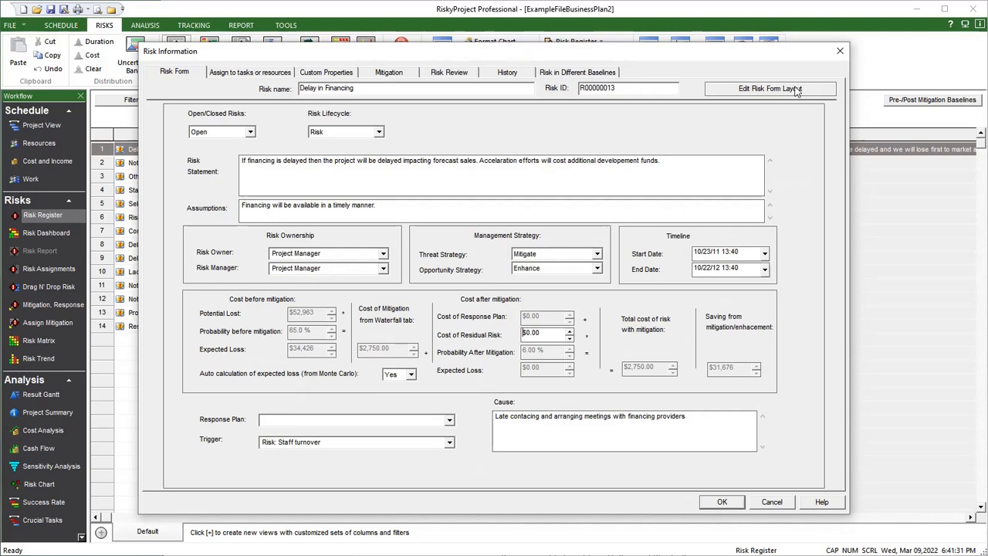
{"action": "left_click", "coordinate": [770, 88]}
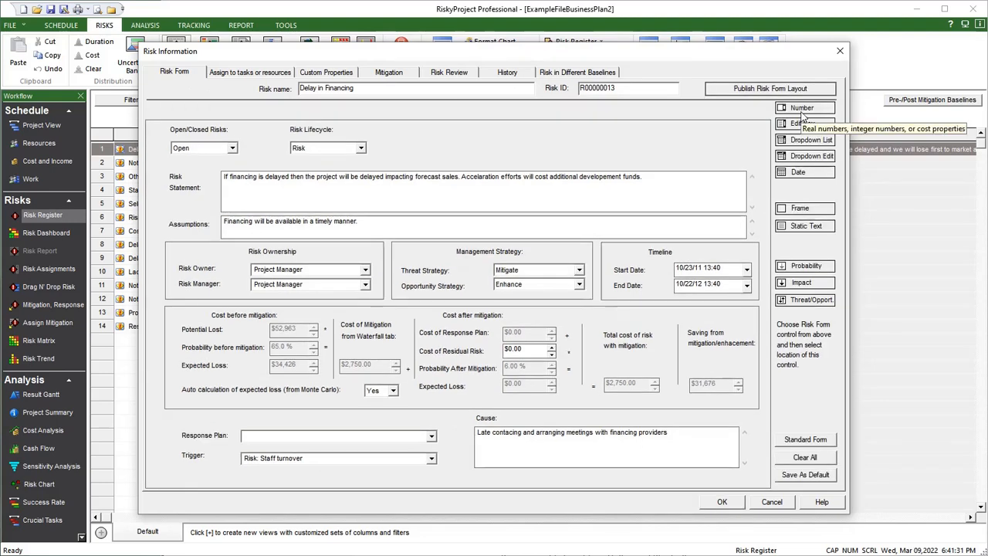
{"action": "mouse_move", "coordinate": [802, 115]}
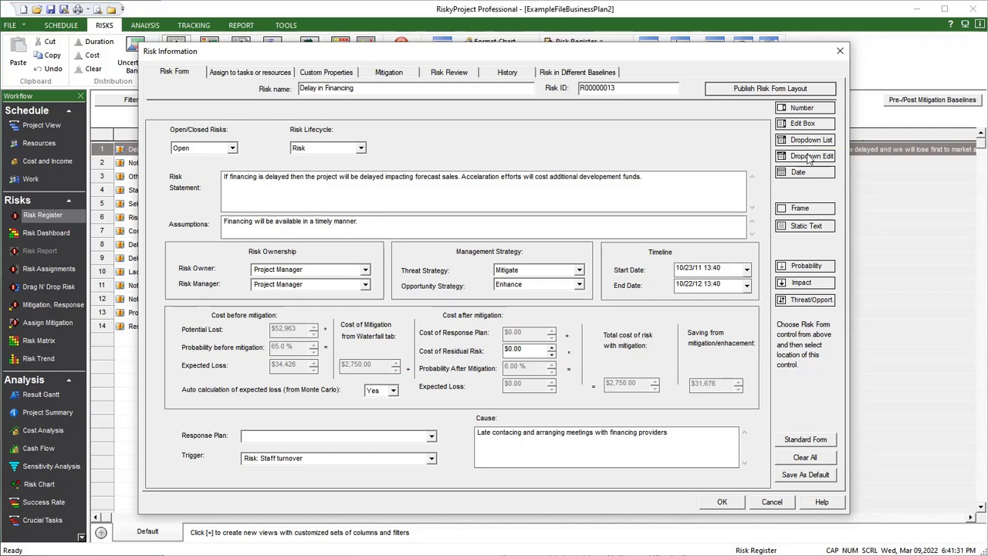
{"action": "mouse_move", "coordinate": [810, 177]}
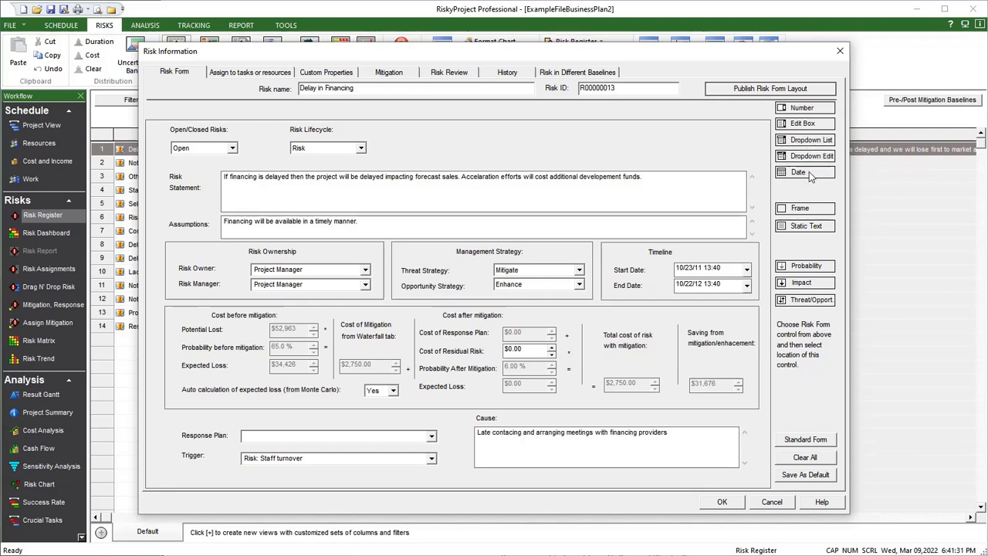
{"action": "mouse_move", "coordinate": [822, 479]}
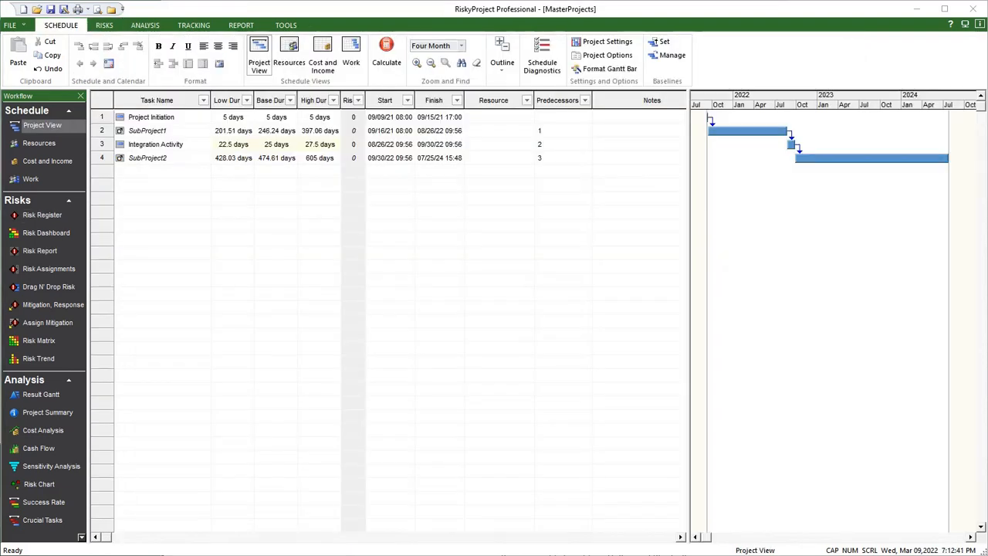
{"action": "mouse_move", "coordinate": [112, 158]}
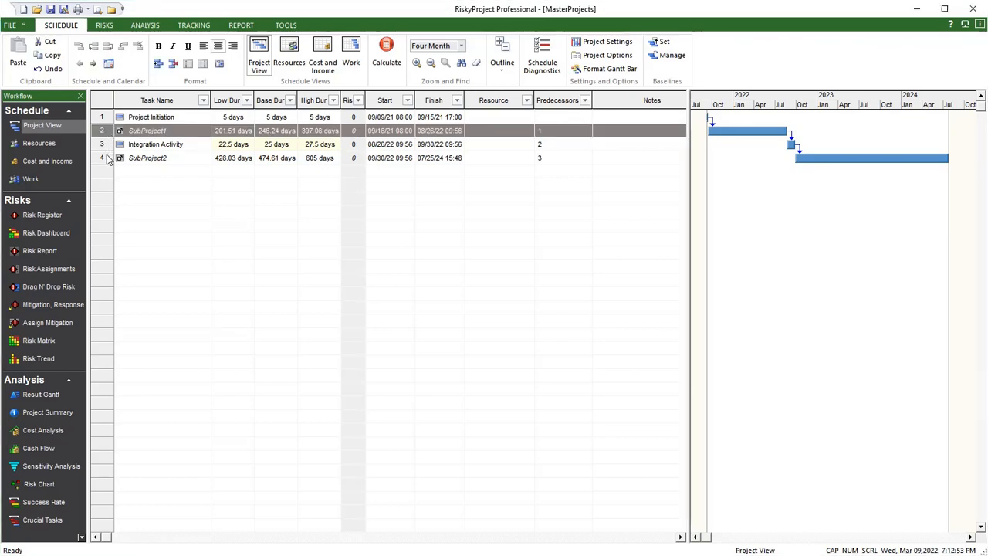
{"action": "left_click", "coordinate": [147, 157]}
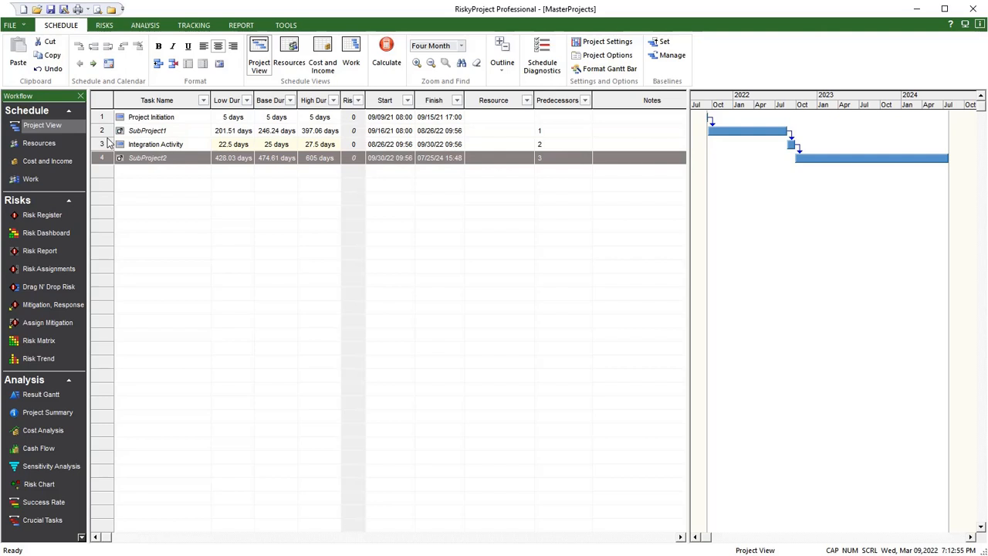
{"action": "right_click", "coordinate": [154, 130]}
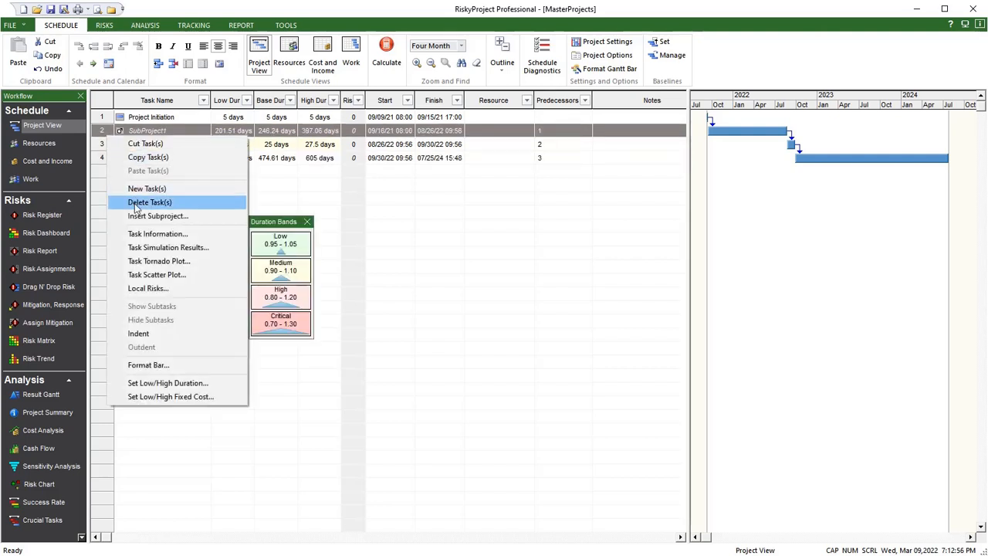
{"action": "left_click", "coordinate": [150, 202]}
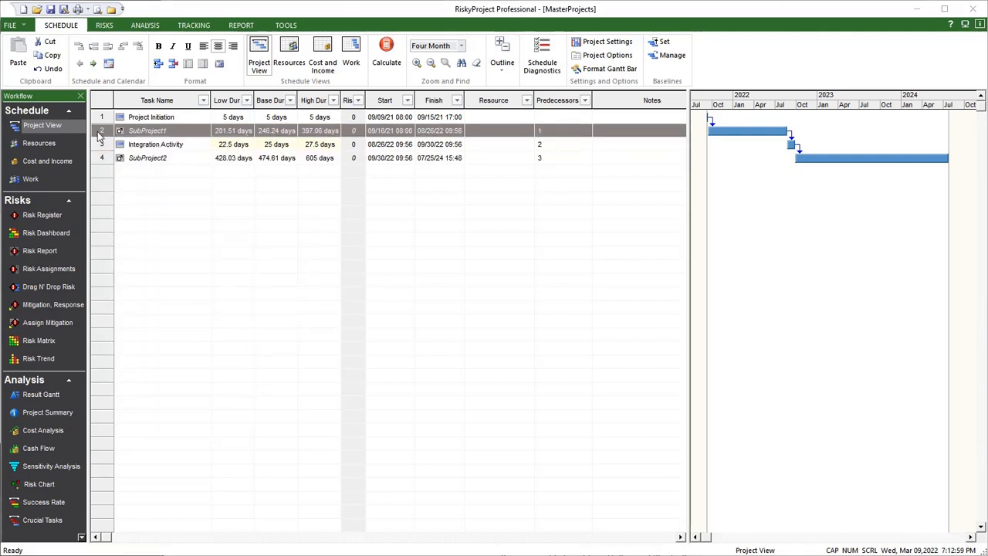
{"action": "double_click", "coordinate": [147, 129]}
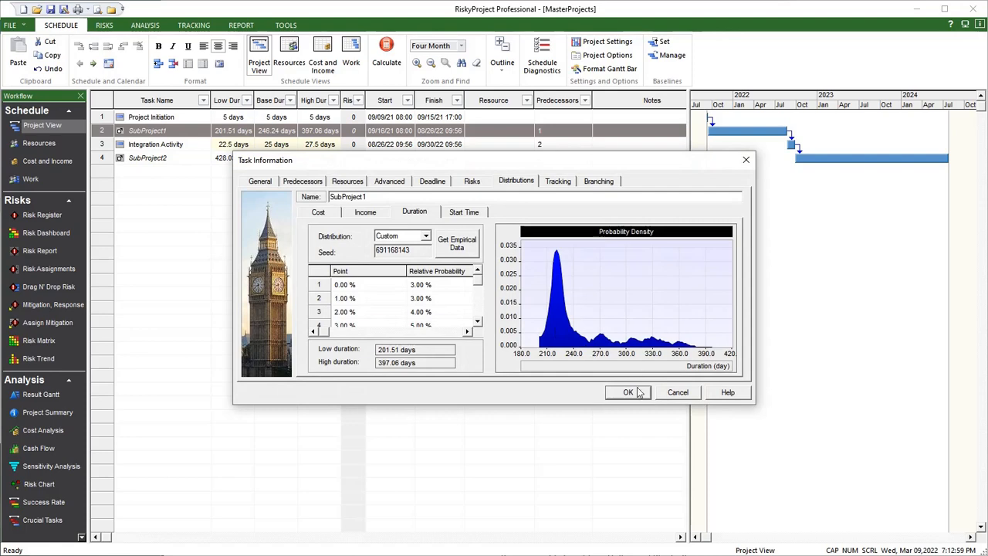
{"action": "left_click", "coordinate": [627, 392]}
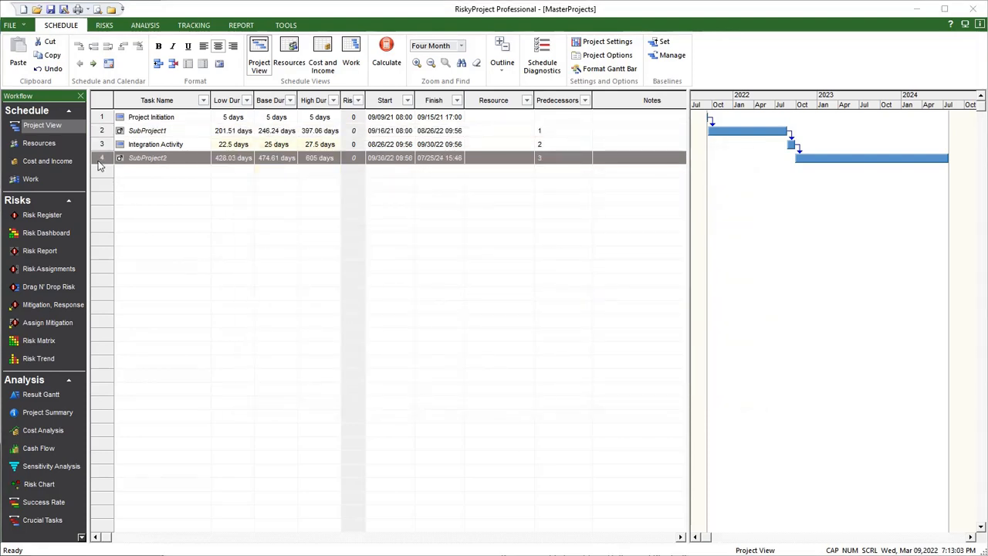
{"action": "double_click", "coordinate": [148, 158]}
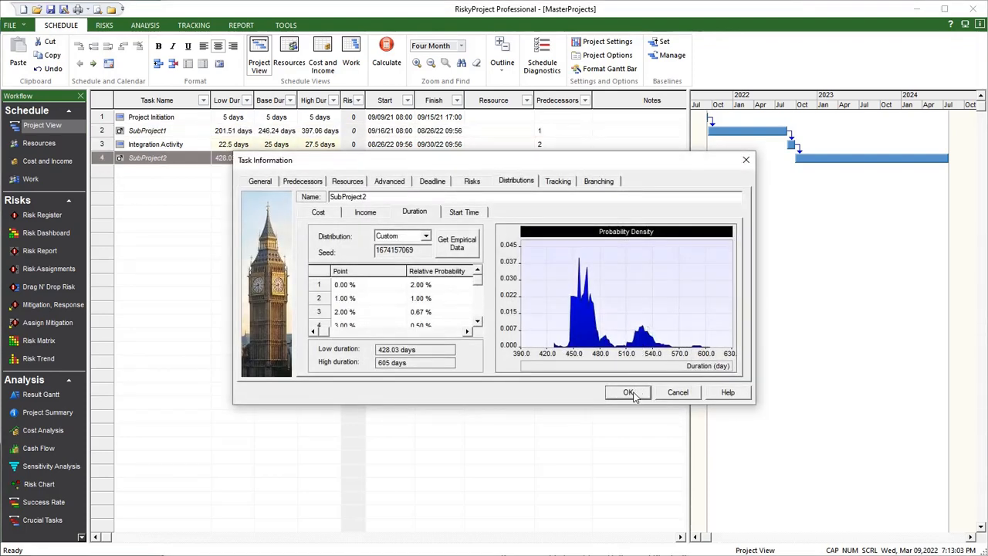
{"action": "left_click", "coordinate": [628, 392]}
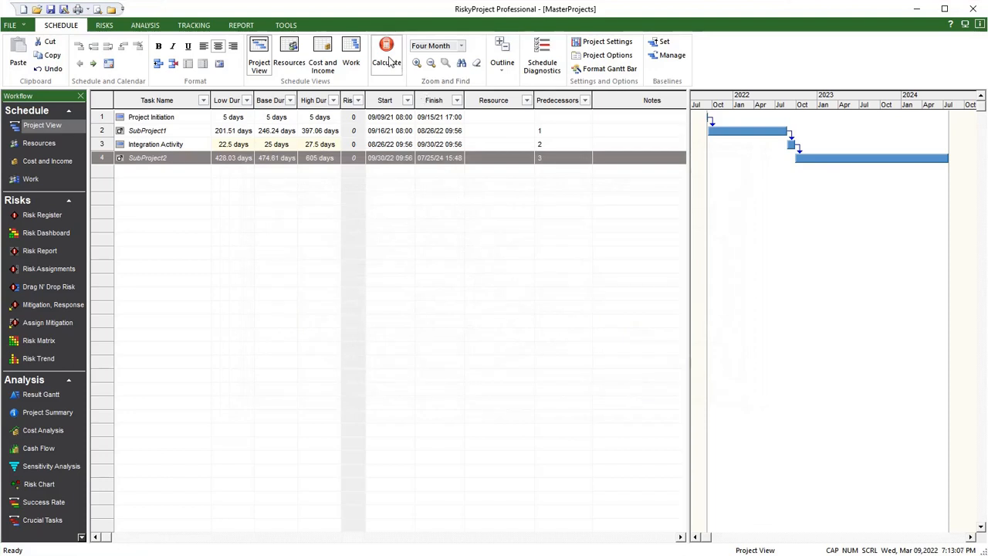
{"action": "left_click", "coordinate": [386, 54]}
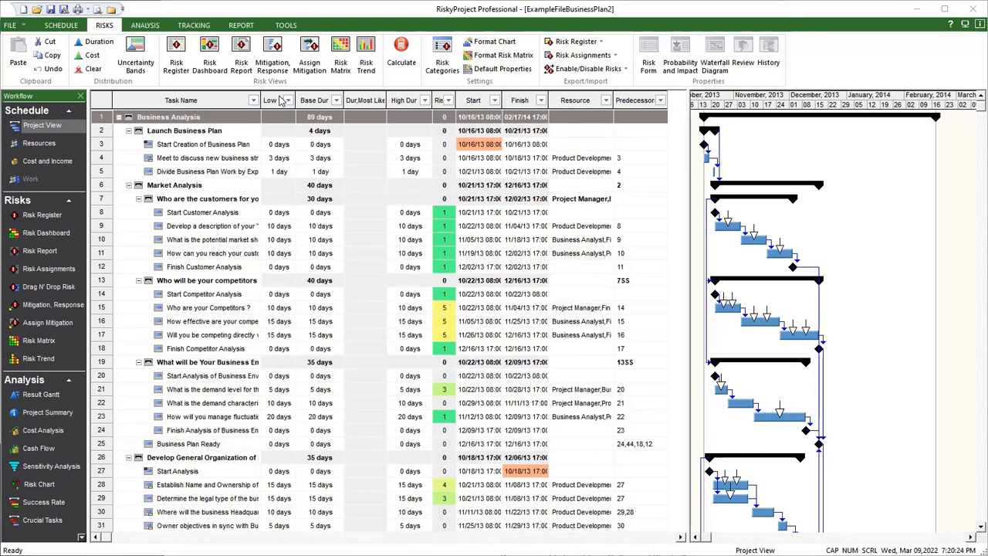
{"action": "mouse_move", "coordinate": [409, 100]}
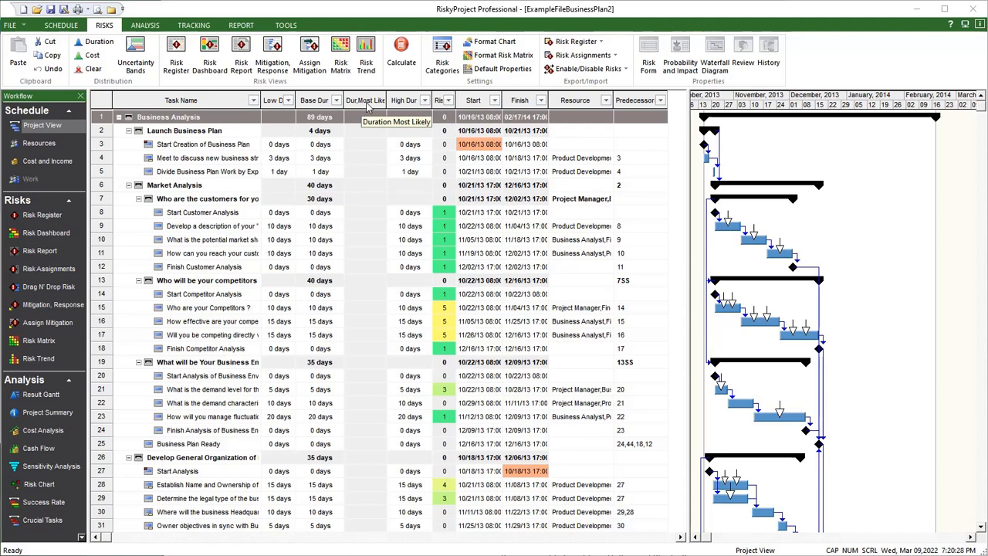
Inspect the Dur,Most Likely column settings, then fill low/most likely/high durations with Uncertainty Bands.
{"action": "right_click", "coordinate": [409, 100]}
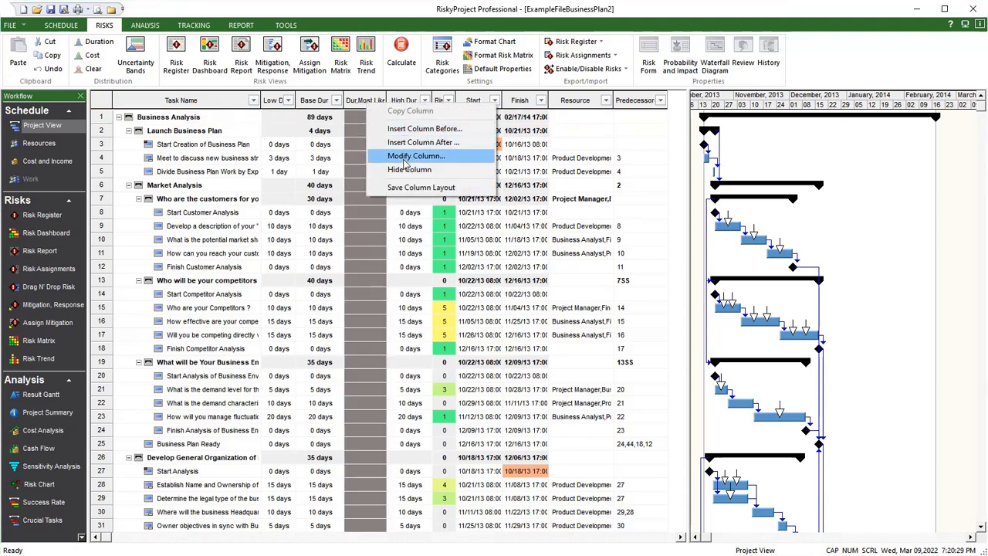
{"action": "left_click", "coordinate": [416, 155]}
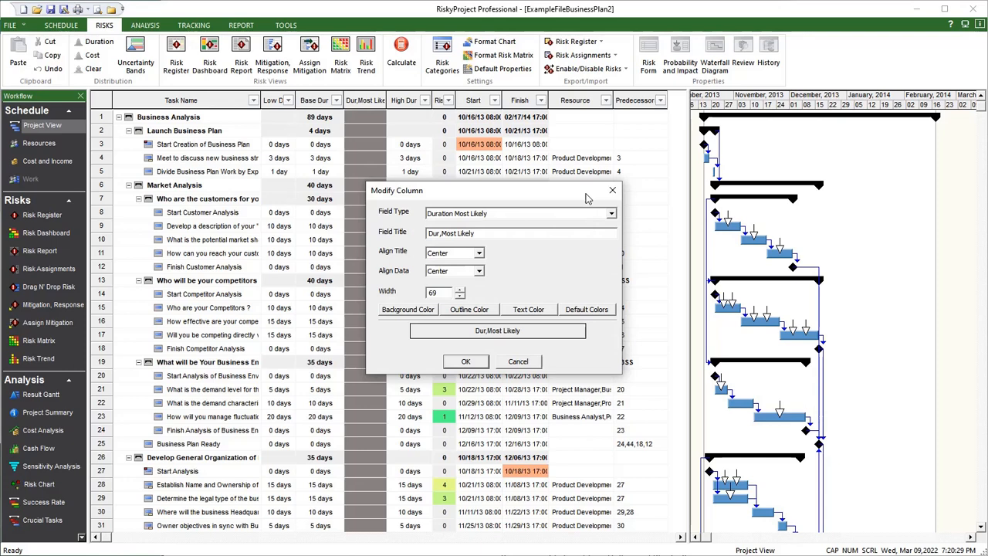
{"action": "left_click", "coordinate": [465, 361]}
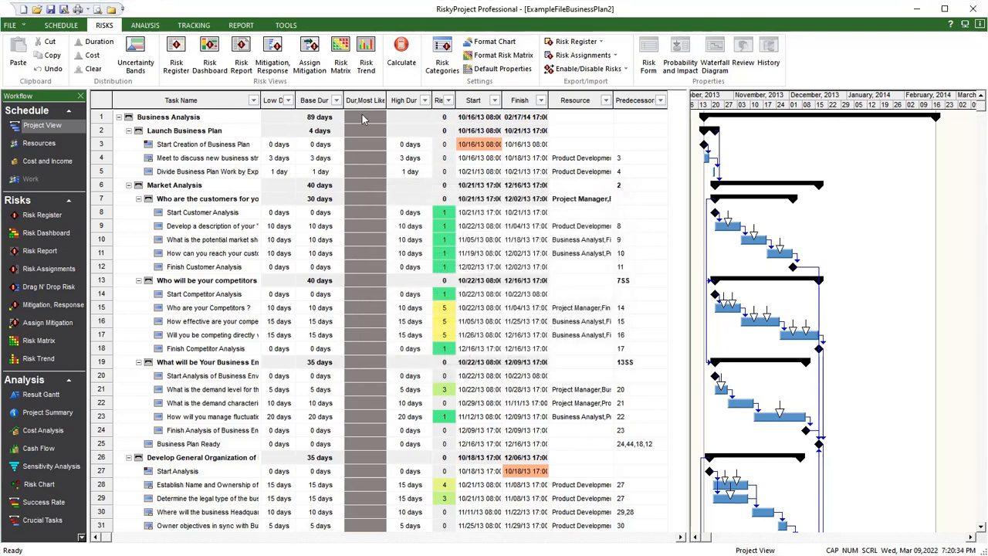
{"action": "mouse_move", "coordinate": [365, 100]}
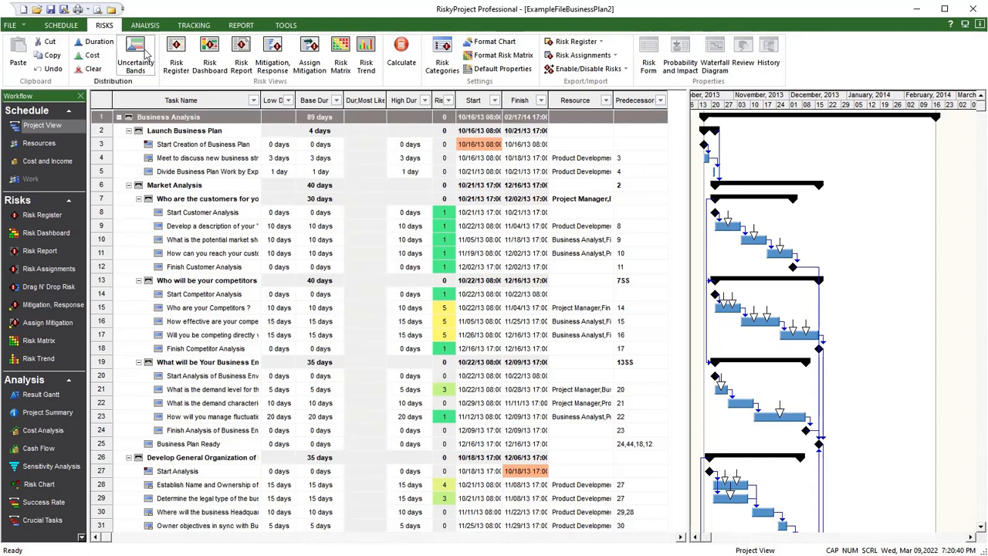
{"action": "left_click", "coordinate": [135, 54]}
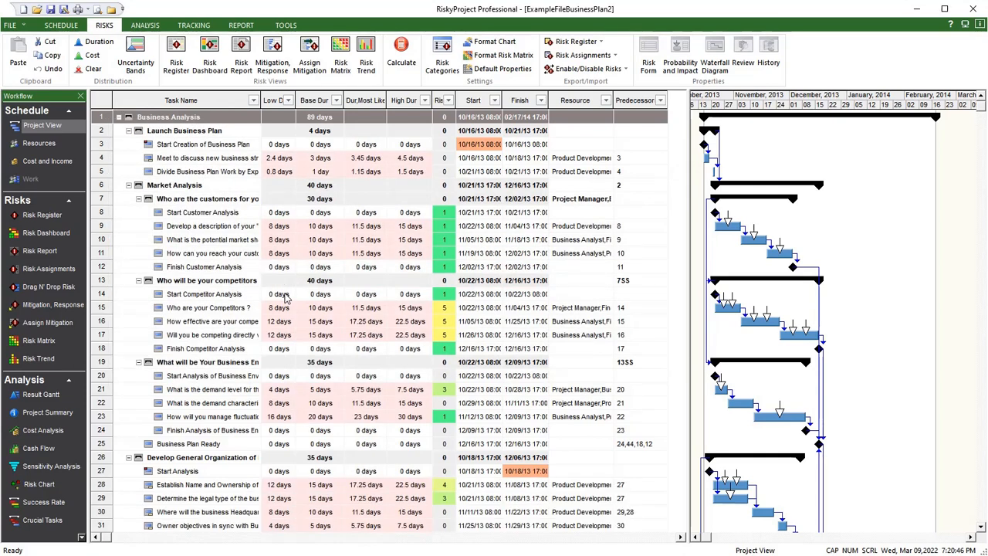
{"action": "left_click", "coordinate": [54, 304]}
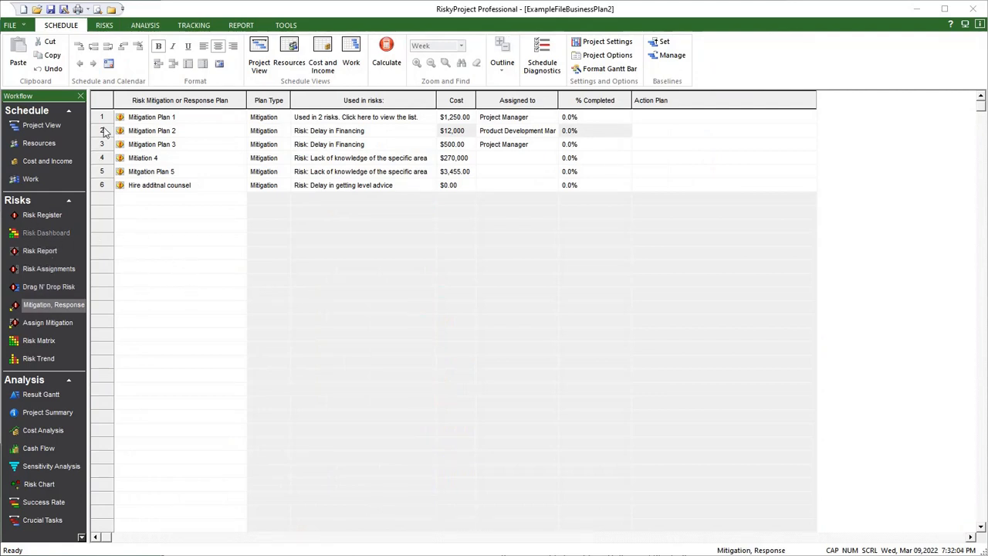
Associate Mitigation Plan 2 with the 'source additional financing' task and confirm.
{"action": "double_click", "coordinate": [152, 130]}
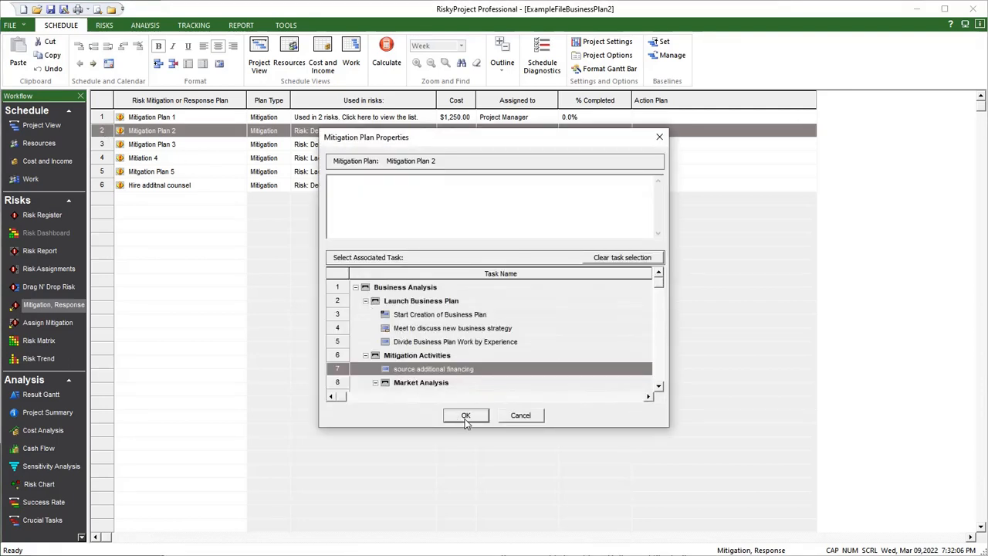
{"action": "left_click", "coordinate": [466, 416]}
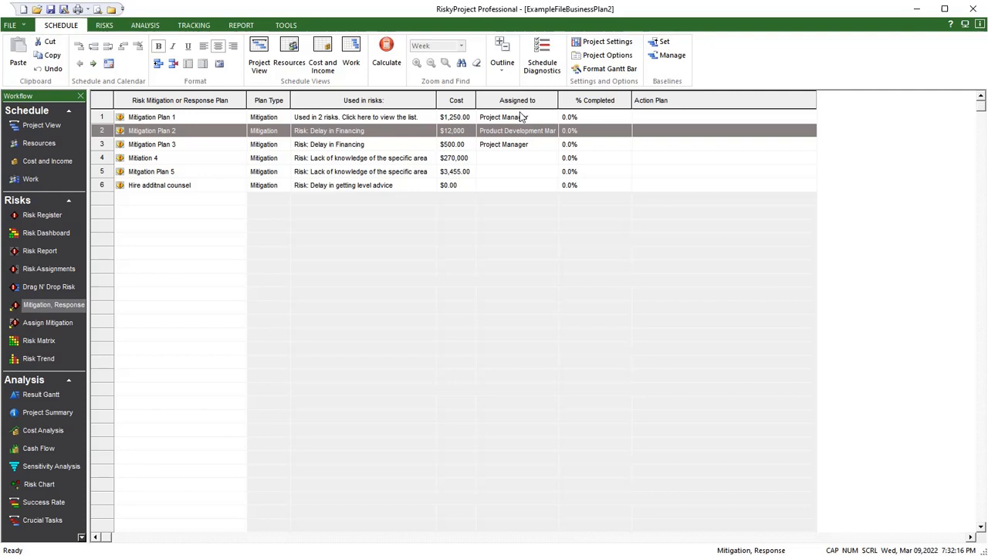
{"action": "right_click", "coordinate": [518, 99]}
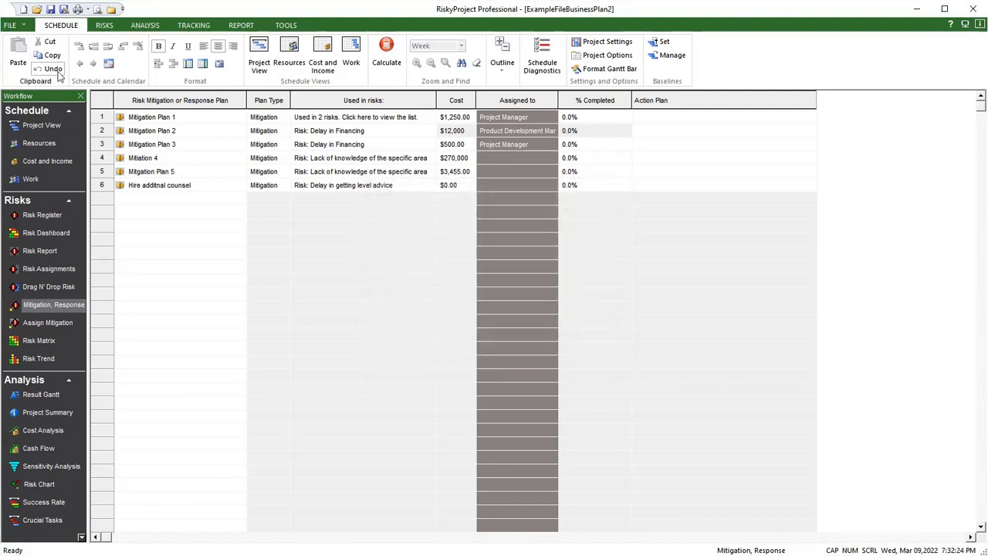
Start an Excel risk data import with Import Mitigation Status Update selected.
{"action": "left_click", "coordinate": [10, 25]}
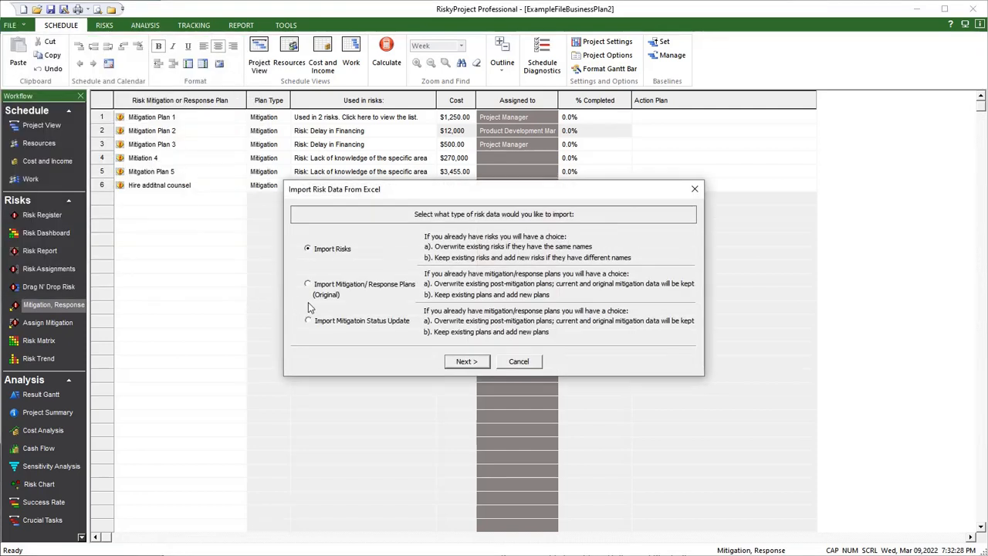
{"action": "left_click", "coordinate": [308, 321]}
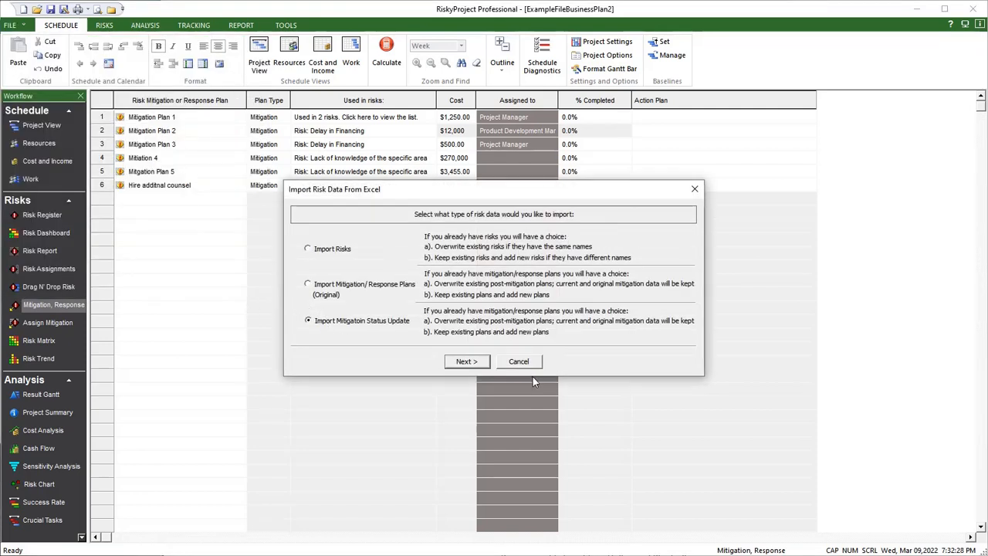